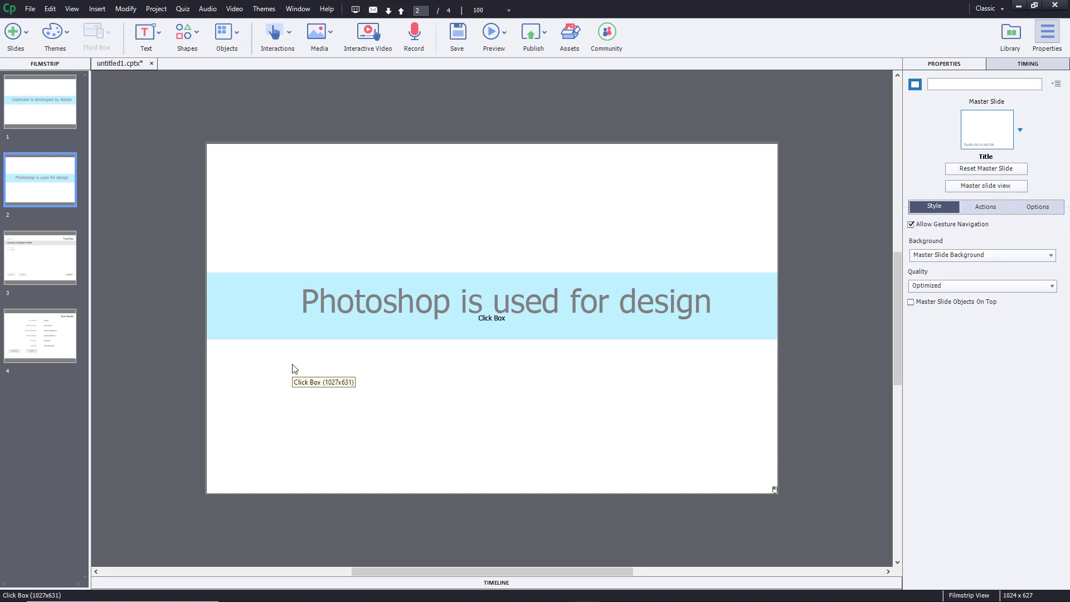
mouse_move(10, 266)
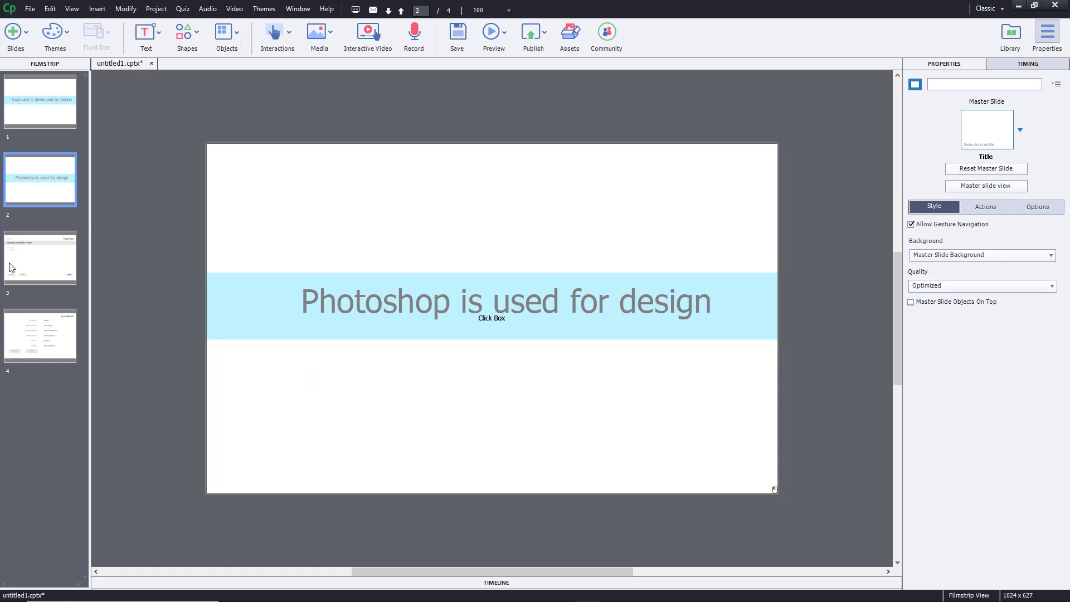
Select slide 3, the True/False question on whether Captivate is developed by Adobe
click(40, 257)
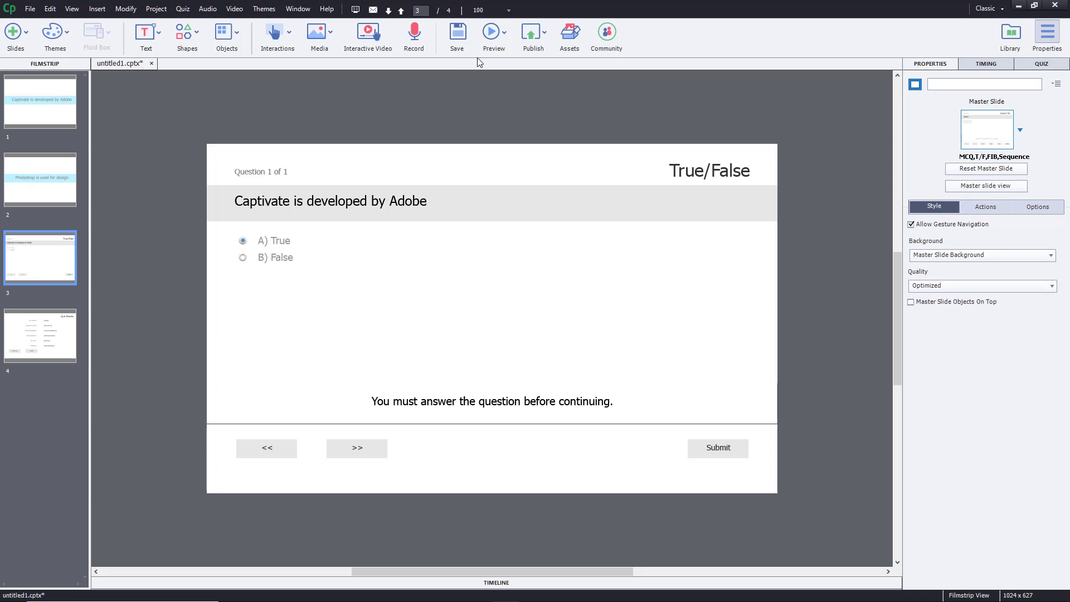
click(492, 33)
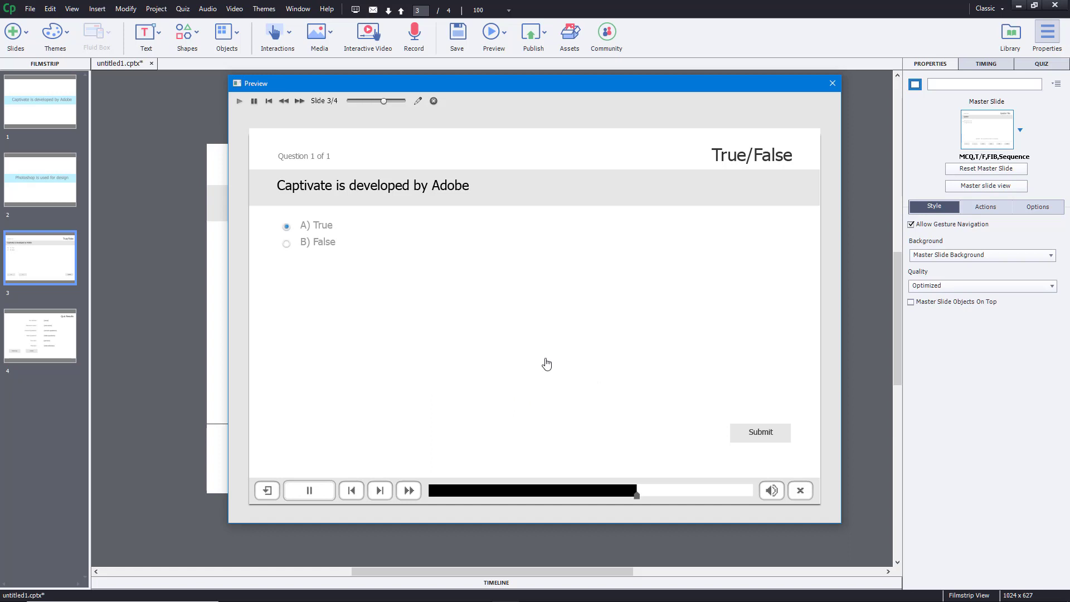
click(759, 432)
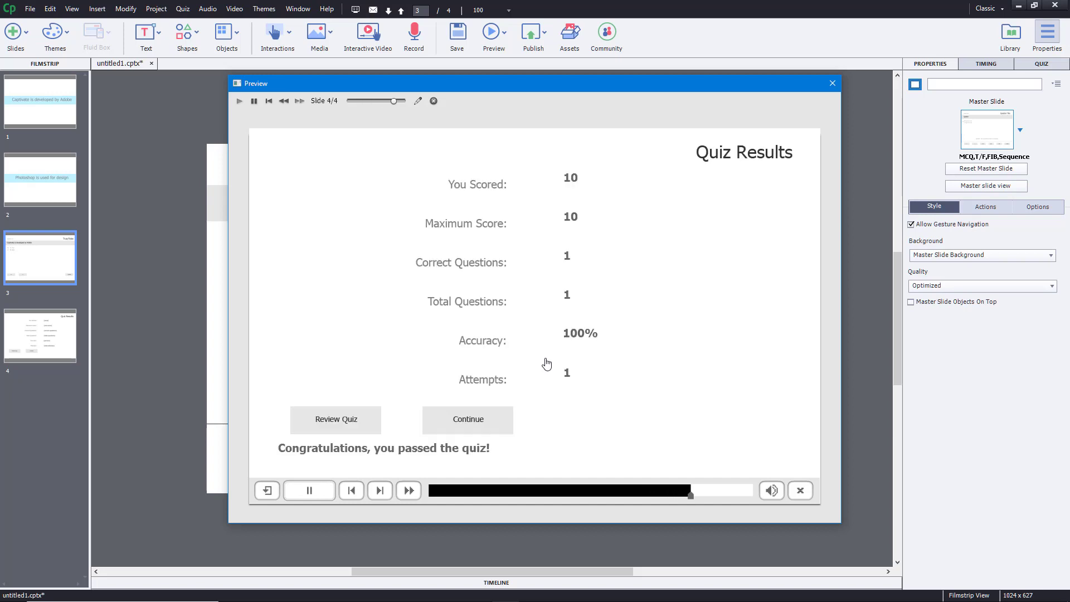
click(308, 490)
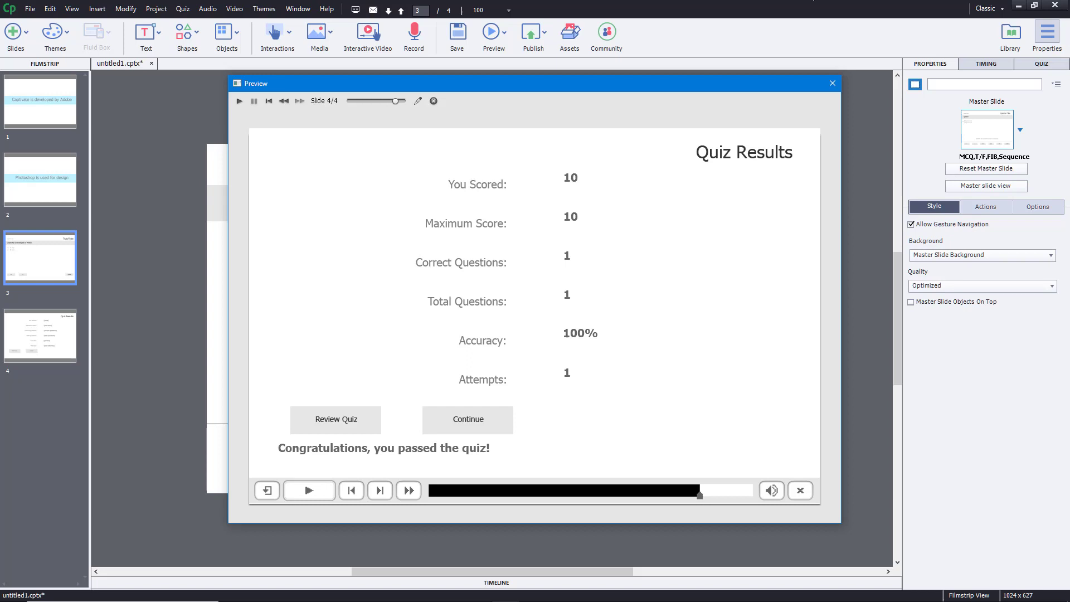
click(832, 83)
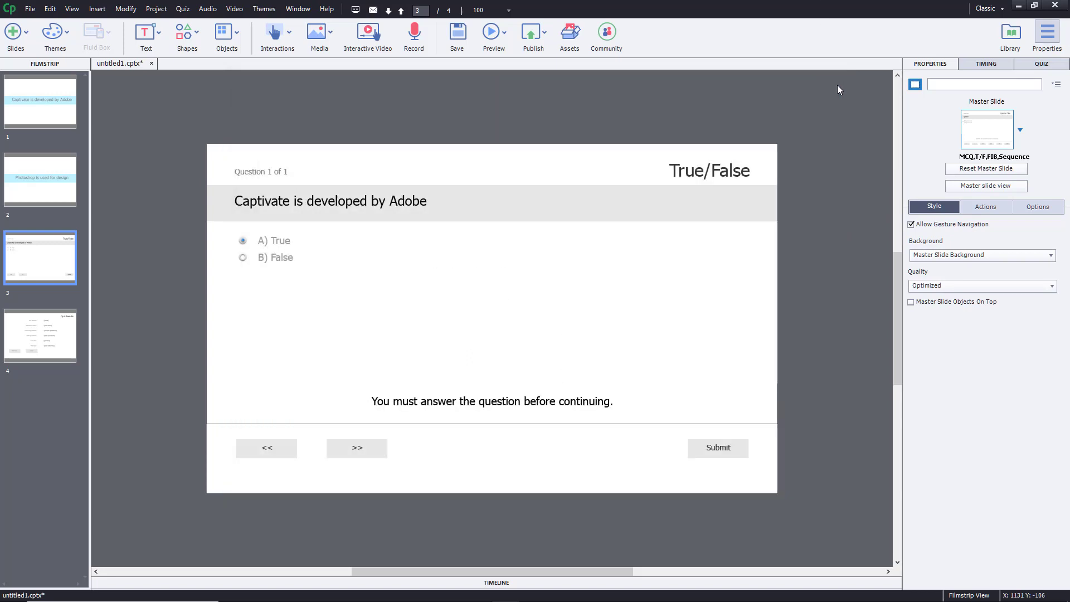
mouse_move(278, 214)
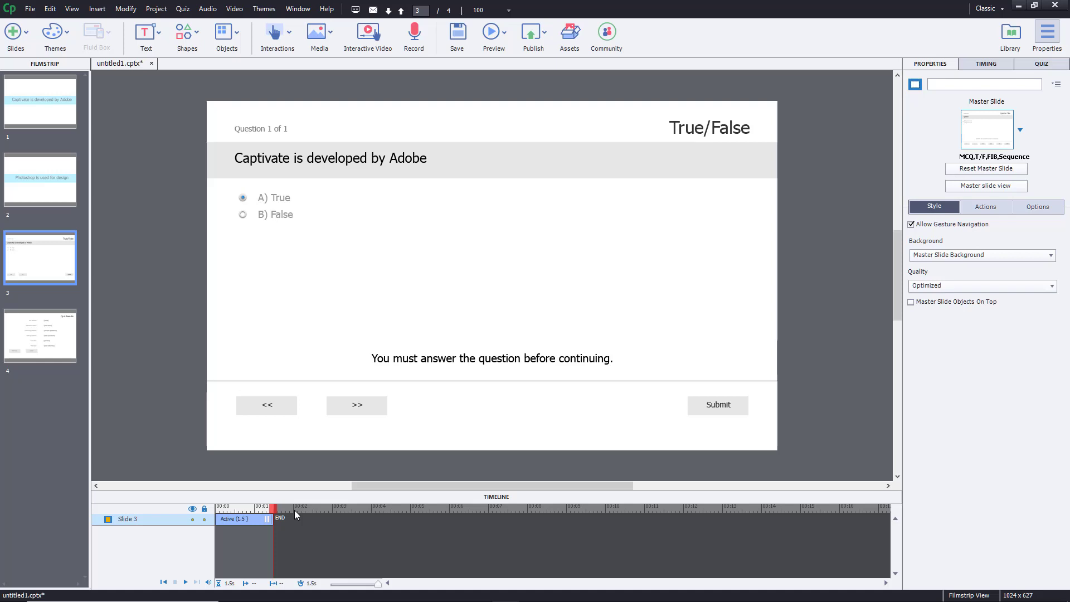
mouse_move(303, 416)
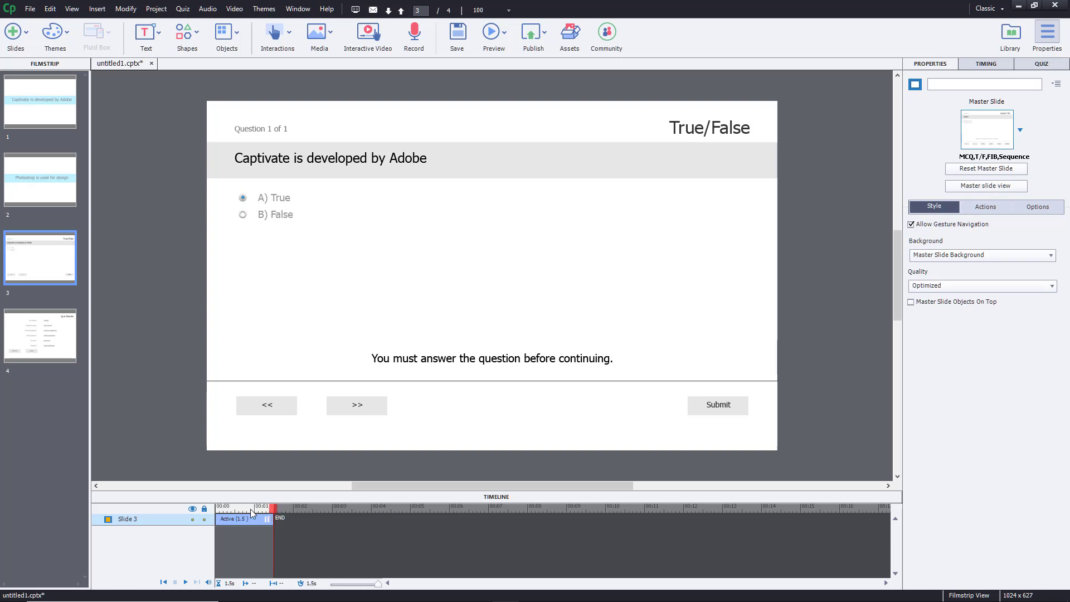
Launch a preview of slide 3 and pick True as the quiz answer
click(493, 32)
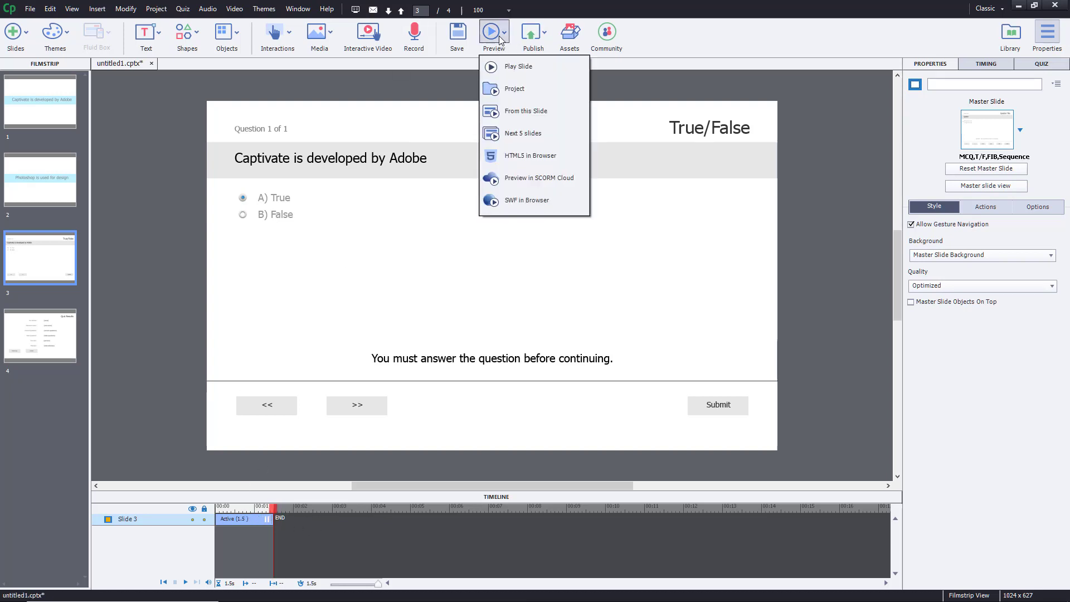
mouse_move(521, 81)
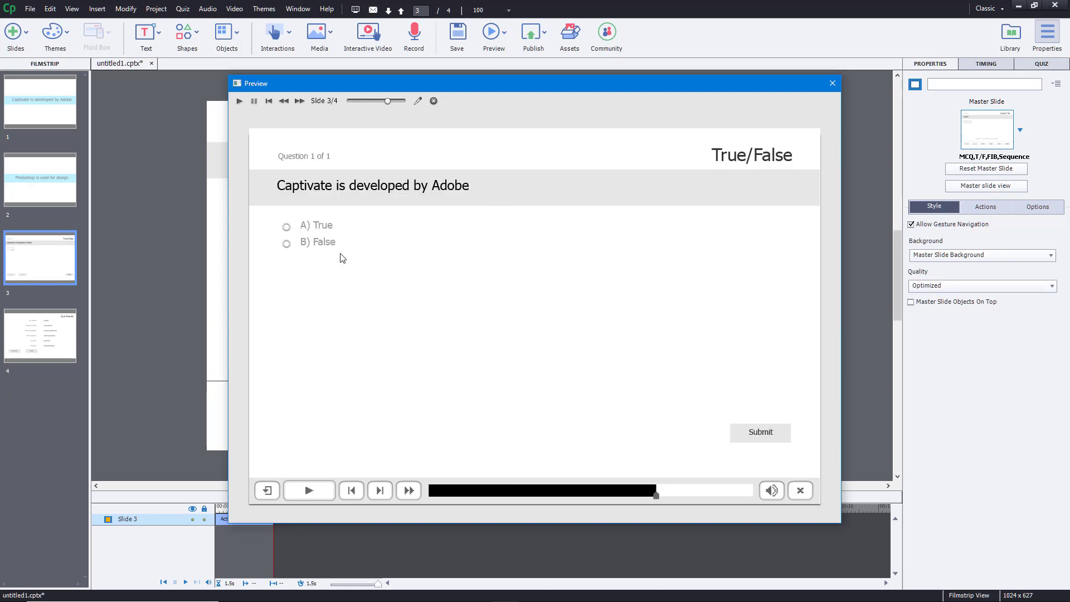
click(286, 226)
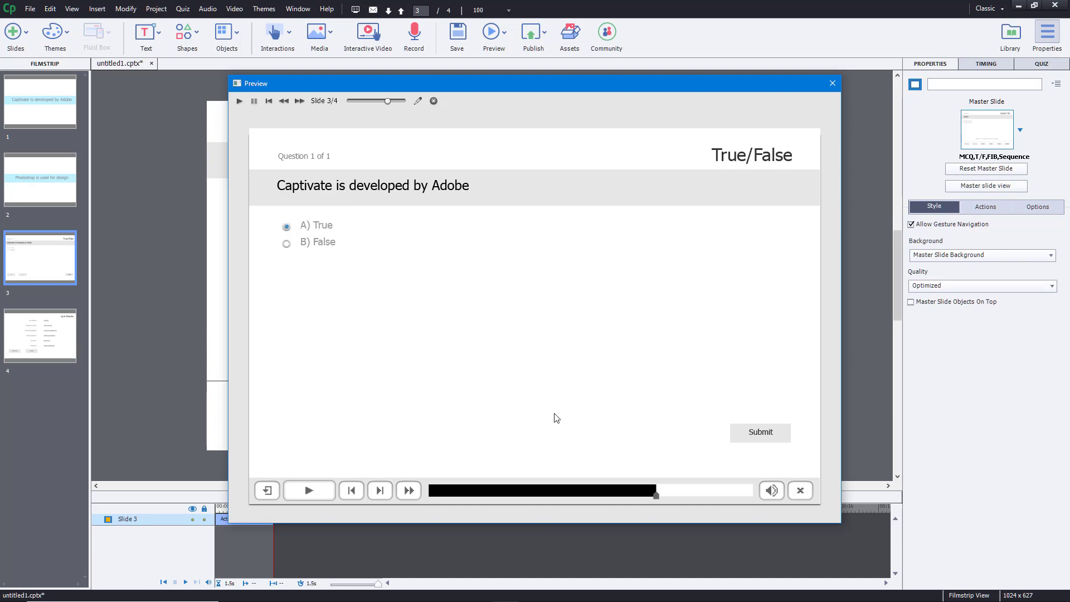